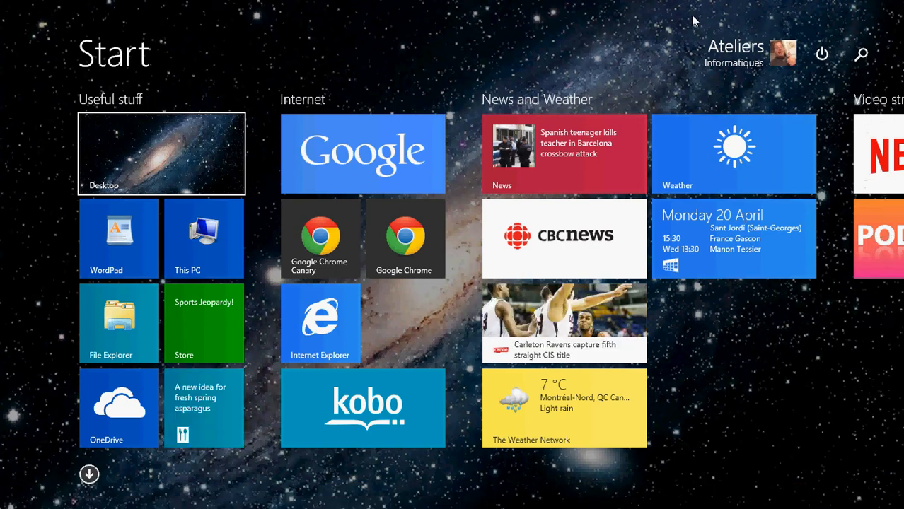
{"action": "mouse_move", "coordinate": [573, 46]}
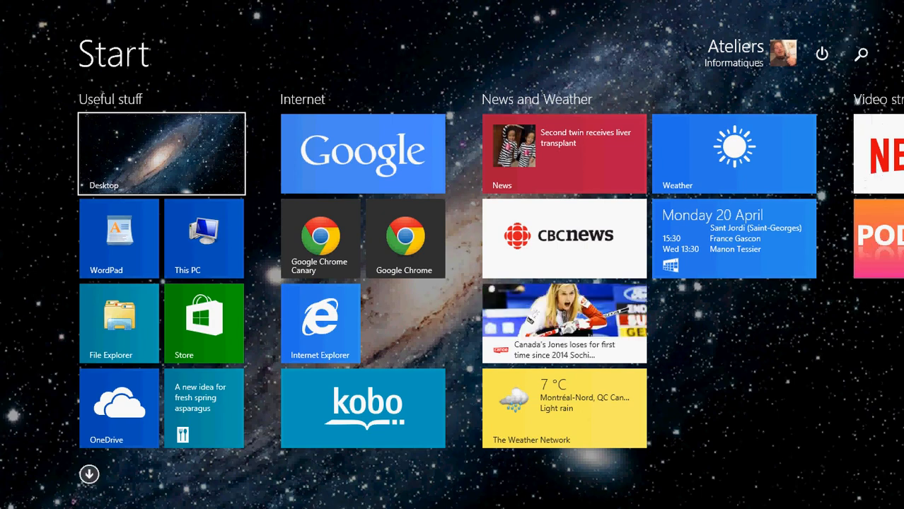
- Search the Start screen for 'priva' to list the privacy settings results
{"action": "left_click", "coordinate": [859, 54]}
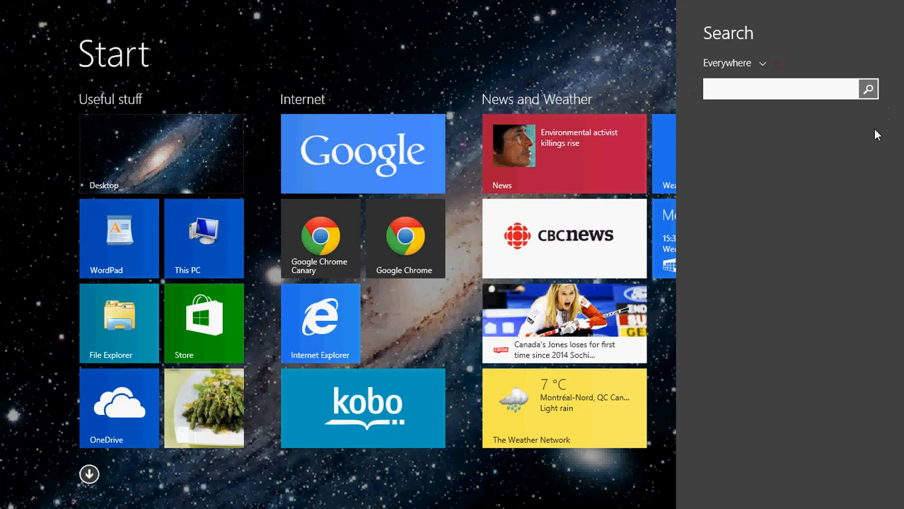
{"action": "type", "text": "privacy se"}
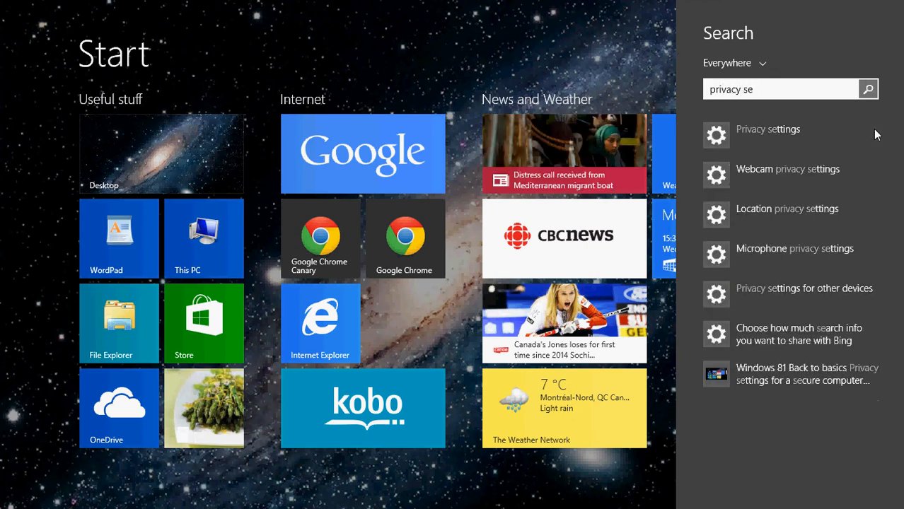
- Go to the Privacy settings result, landing on PC Settings > Privacy > General
{"action": "left_click", "coordinate": [768, 130]}
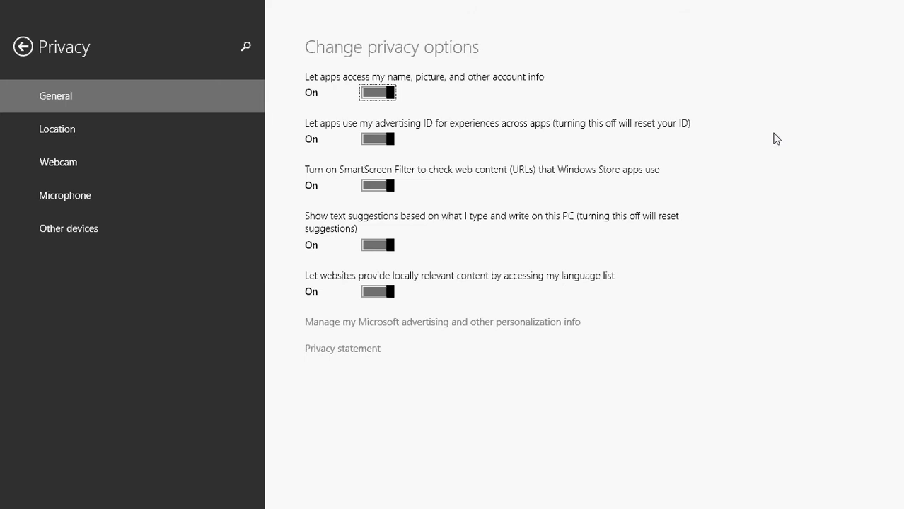
{"action": "mouse_move", "coordinate": [56, 129]}
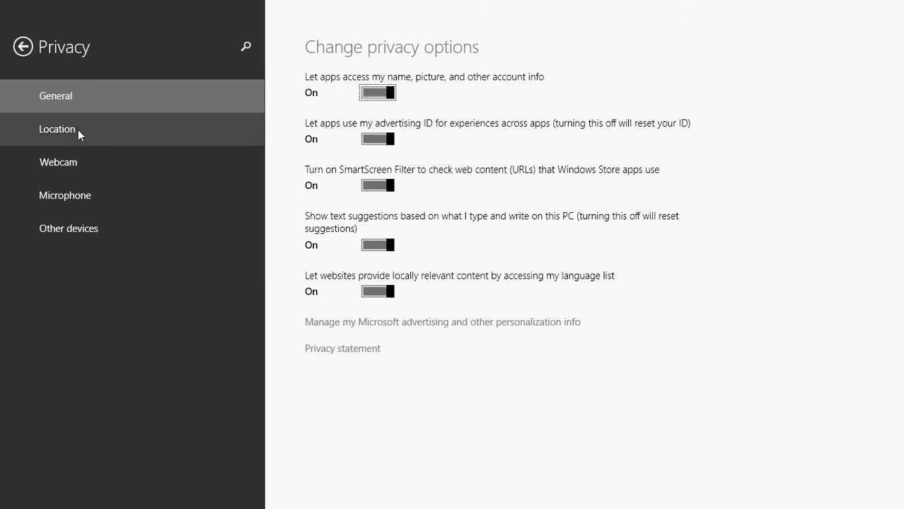
- Switch to the Location page with the master switch and per-app permissions
{"action": "left_click", "coordinate": [56, 129]}
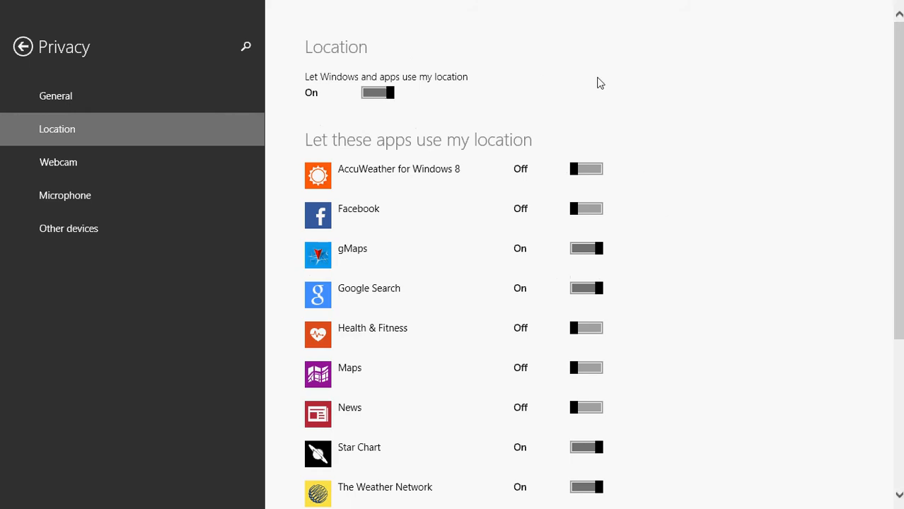
{"action": "mouse_move", "coordinate": [534, 116]}
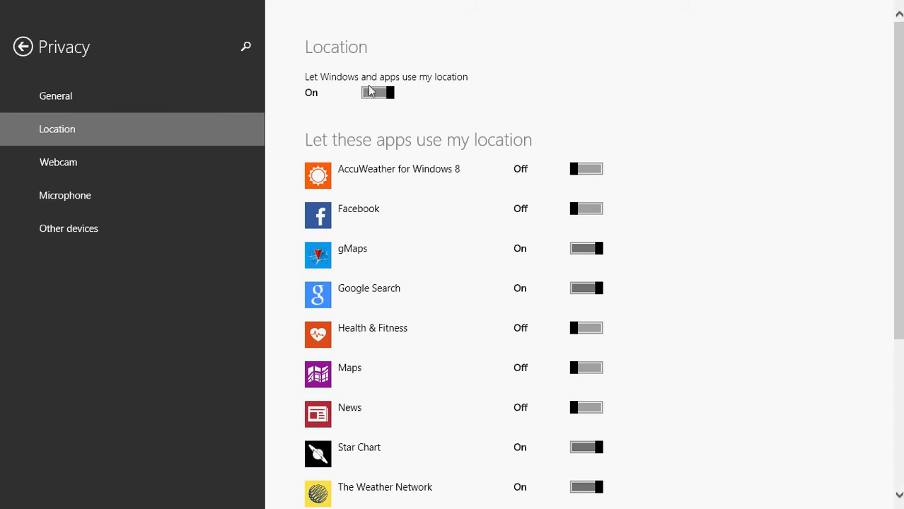
{"action": "mouse_move", "coordinate": [502, 63]}
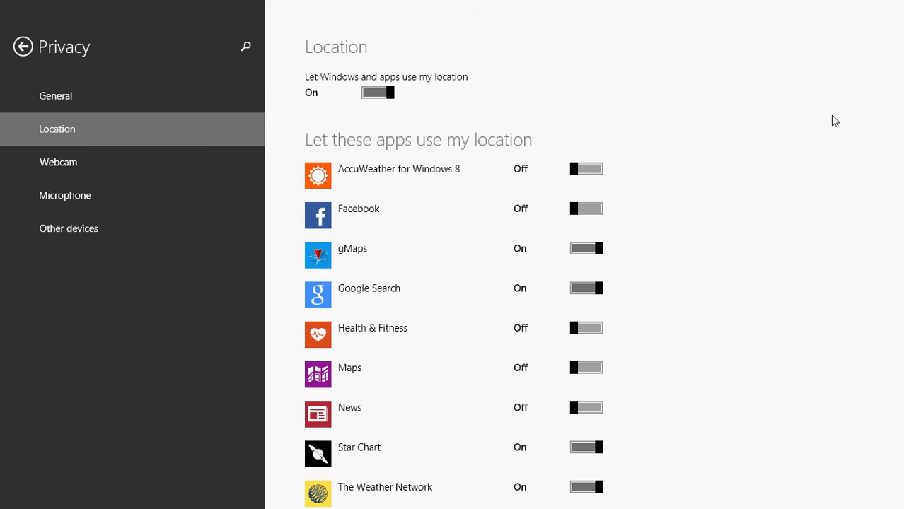
{"action": "mouse_move", "coordinate": [708, 107]}
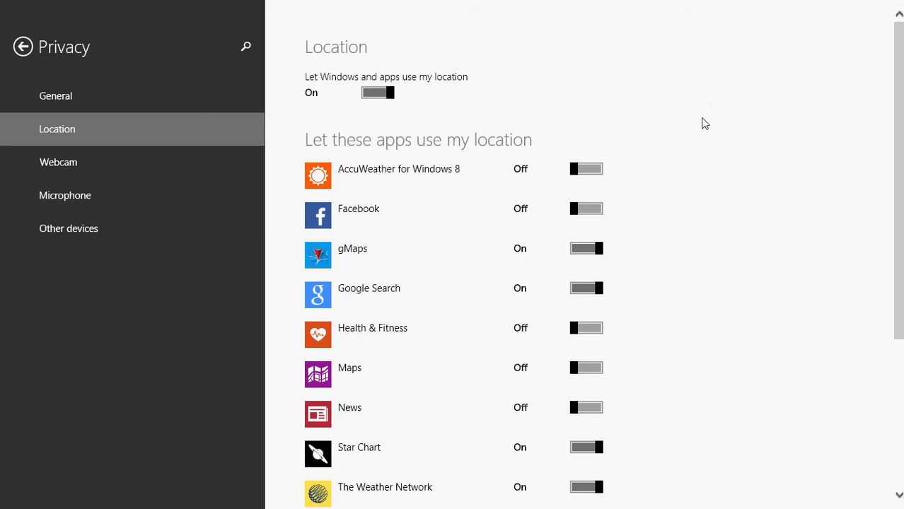
{"action": "mouse_move", "coordinate": [712, 136]}
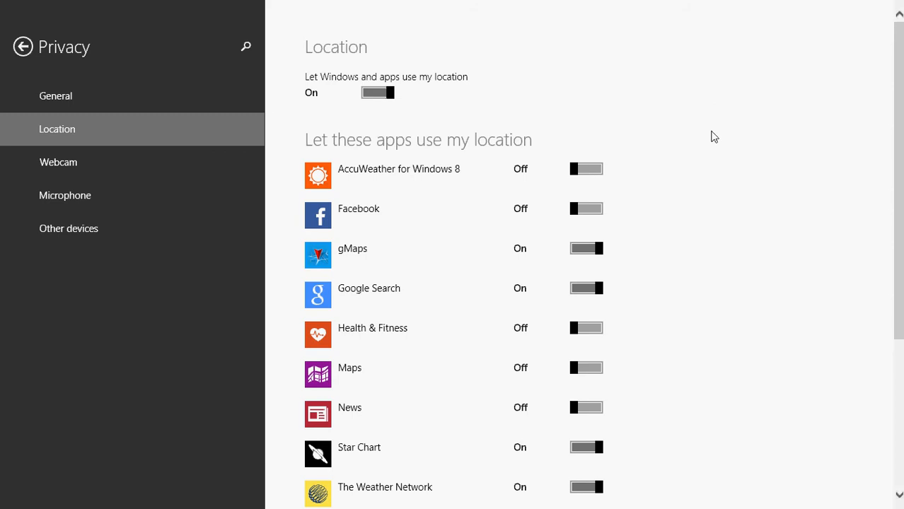
{"action": "mouse_move", "coordinate": [366, 83]}
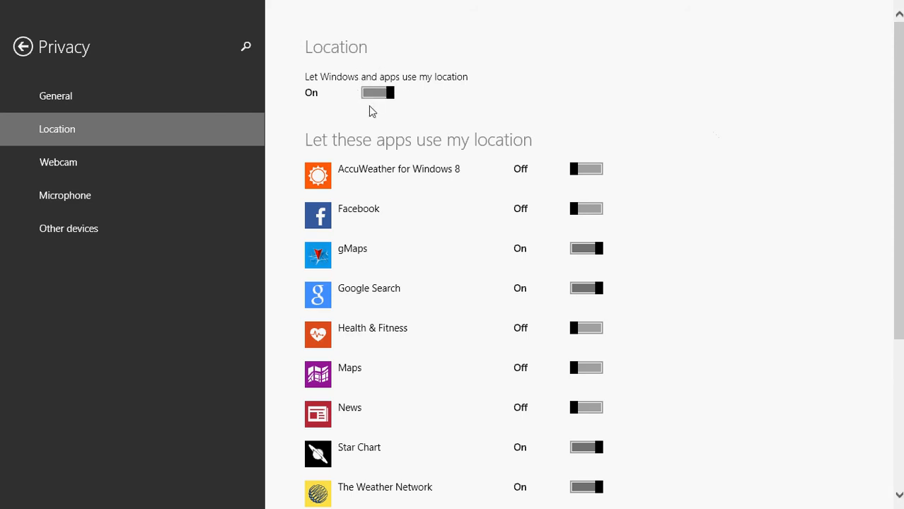
{"action": "scroll", "scroll_direction": "down", "scroll_amount": 3}
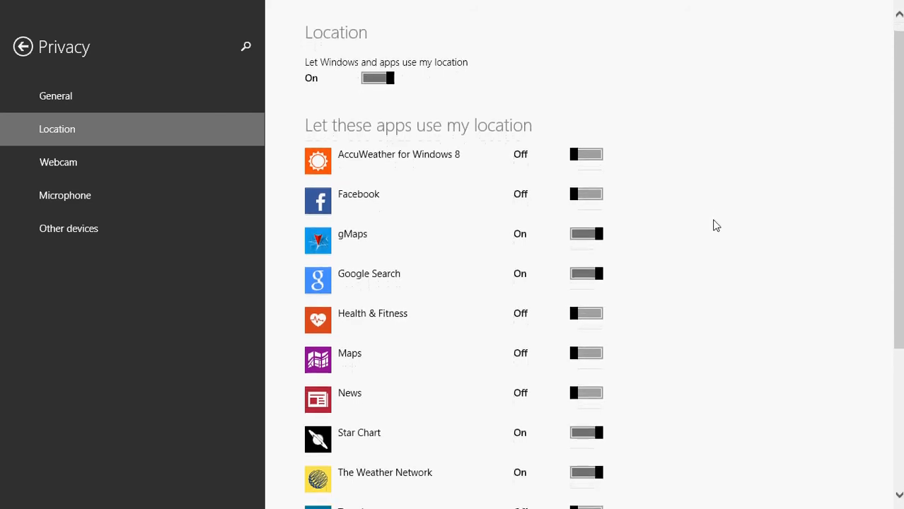
{"action": "scroll", "scroll_direction": "down", "scroll_amount": 3}
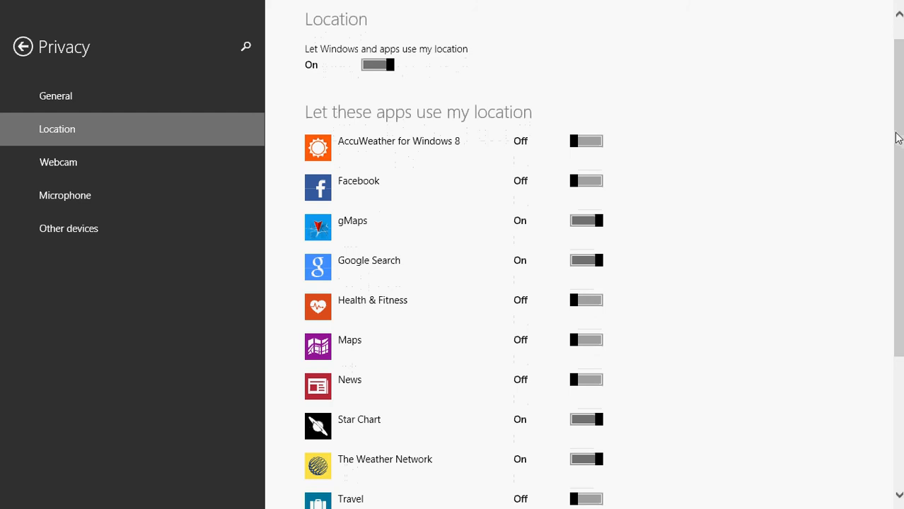
{"action": "scroll", "scroll_direction": "down", "scroll_amount": 3}
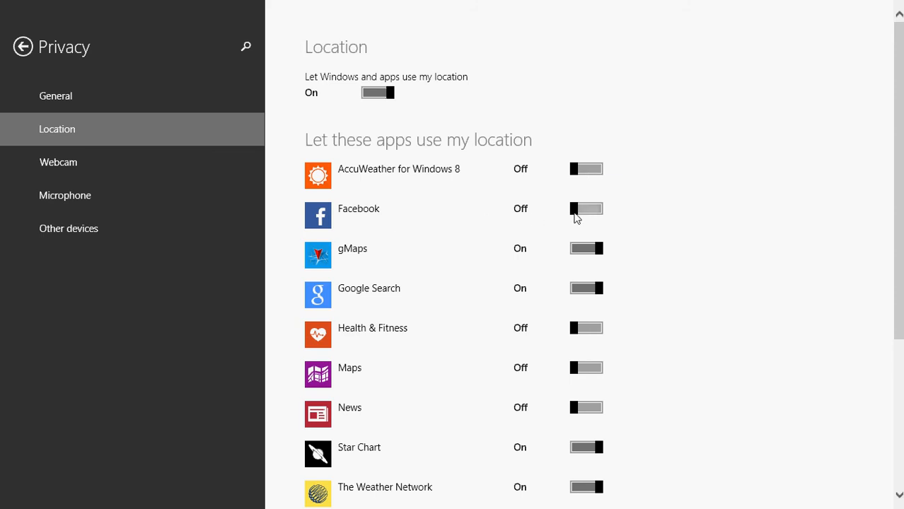
{"action": "mouse_move", "coordinate": [540, 218]}
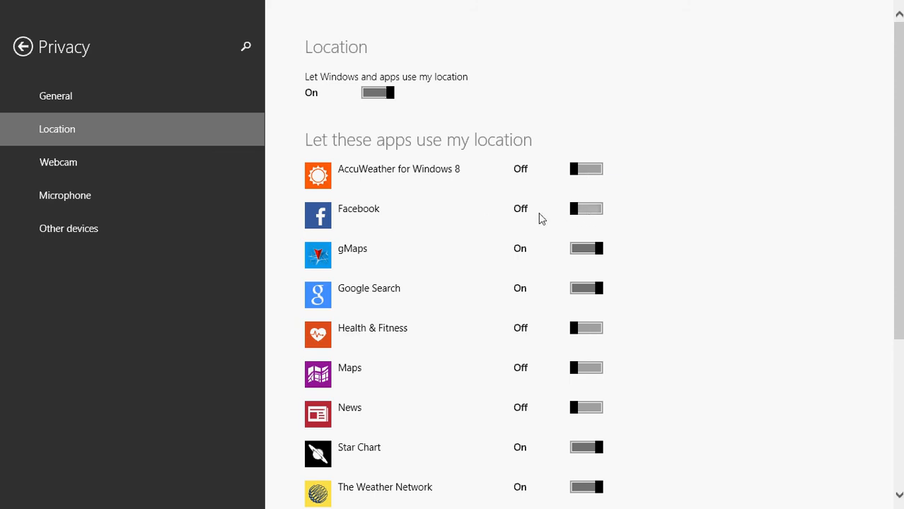
{"action": "mouse_move", "coordinate": [384, 265]}
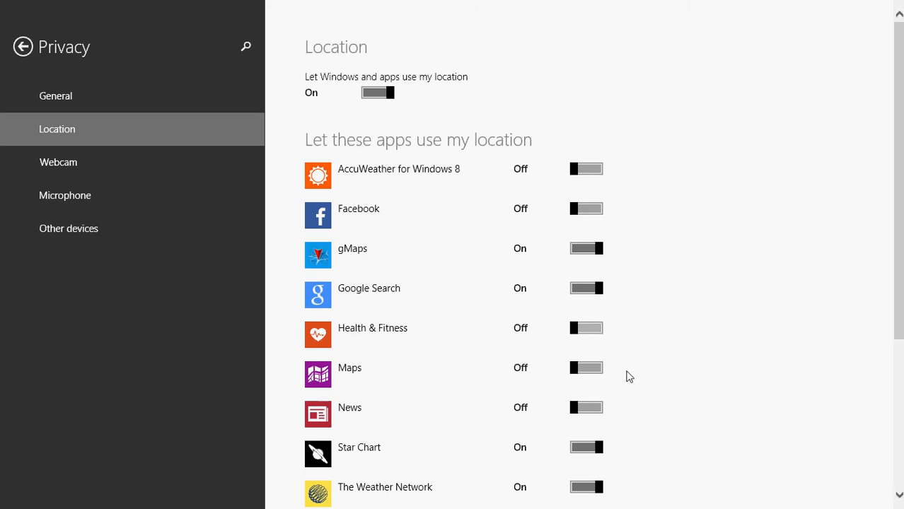
{"action": "scroll", "scroll_direction": "down", "scroll_amount": 3}
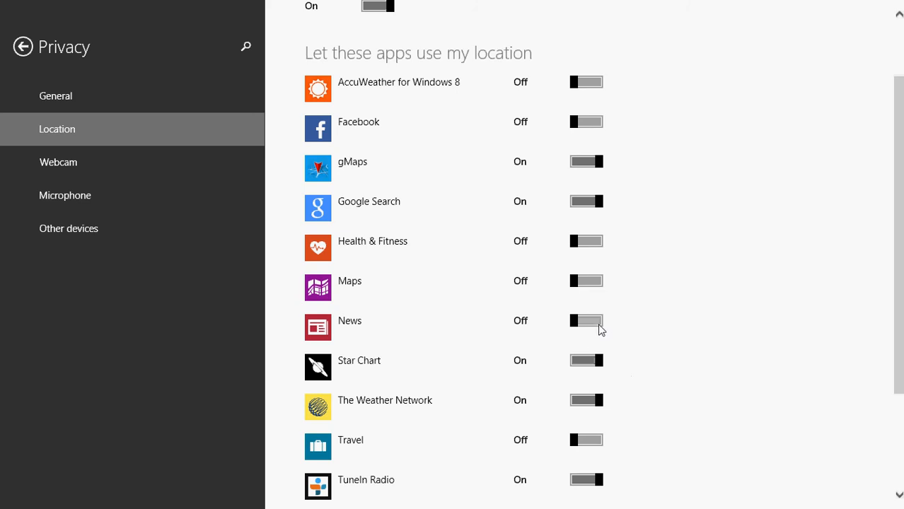
- Turn location access On for the News app, then reveal Twitter further down the list
{"action": "left_click", "coordinate": [586, 319]}
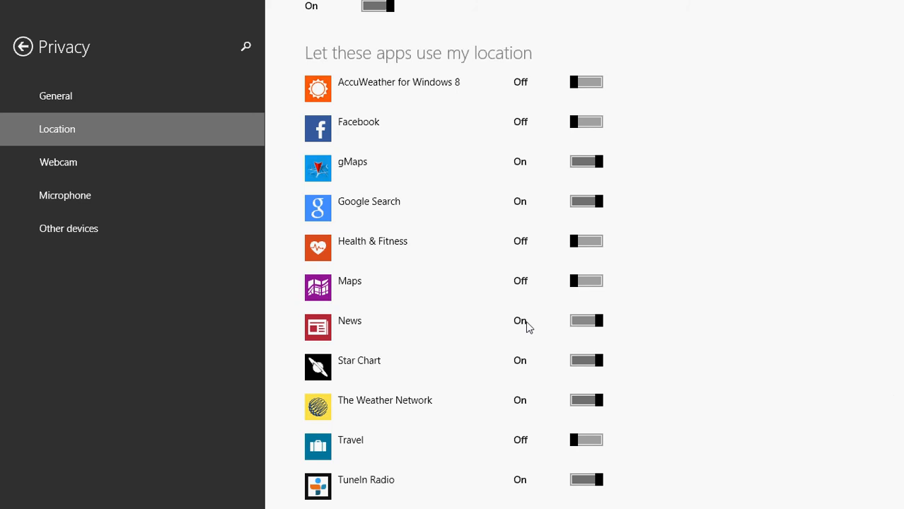
{"action": "scroll", "scroll_direction": "down", "scroll_amount": 3}
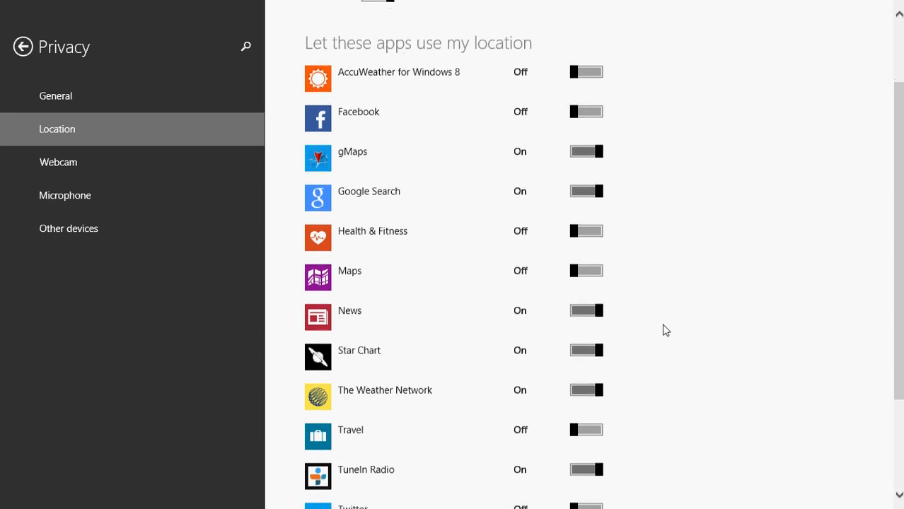
{"action": "scroll", "scroll_direction": "down", "scroll_amount": 3}
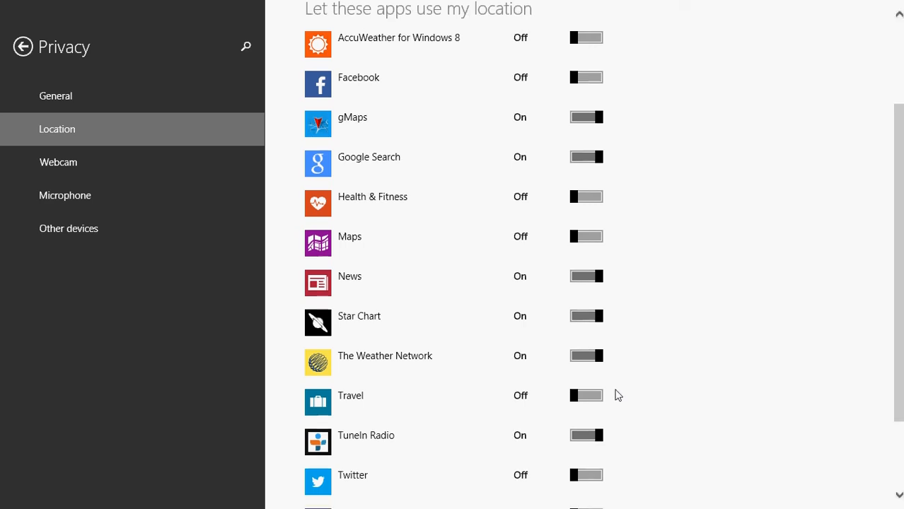
{"action": "scroll", "scroll_direction": "down", "scroll_amount": 3}
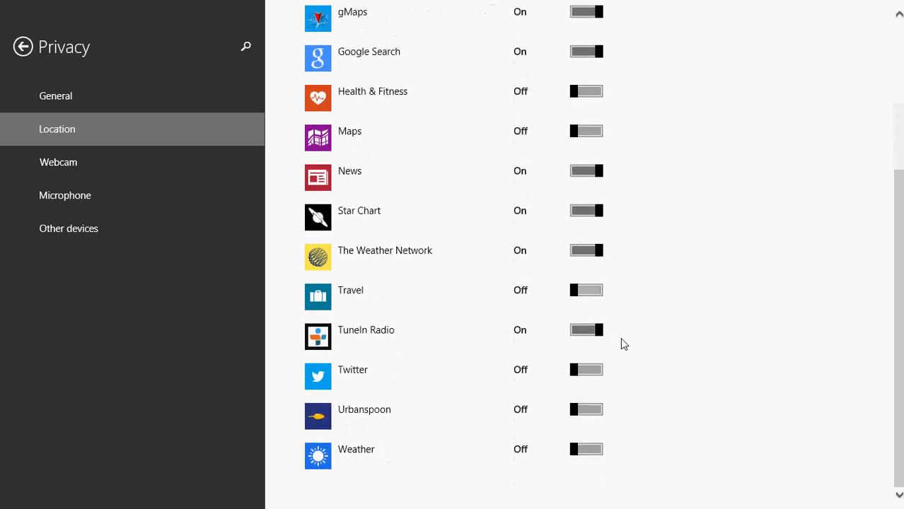
{"action": "mouse_move", "coordinate": [614, 338]}
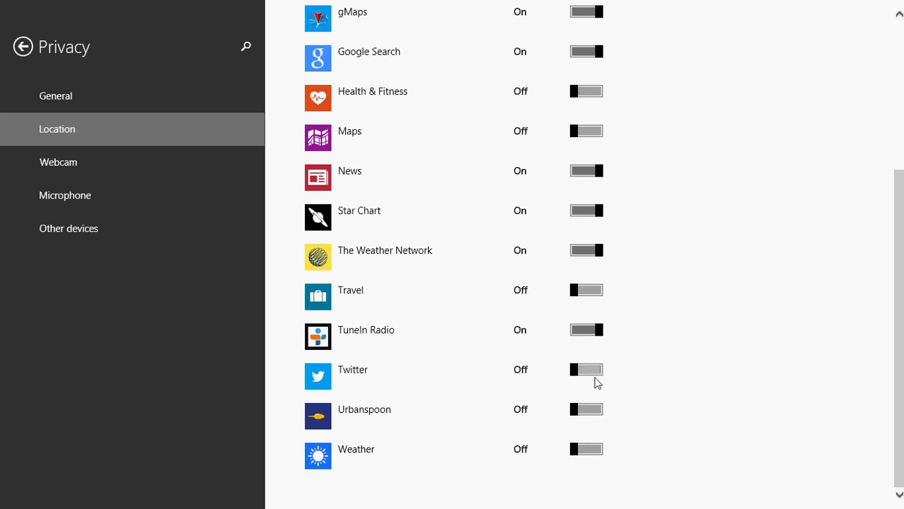
{"action": "mouse_move", "coordinate": [606, 413]}
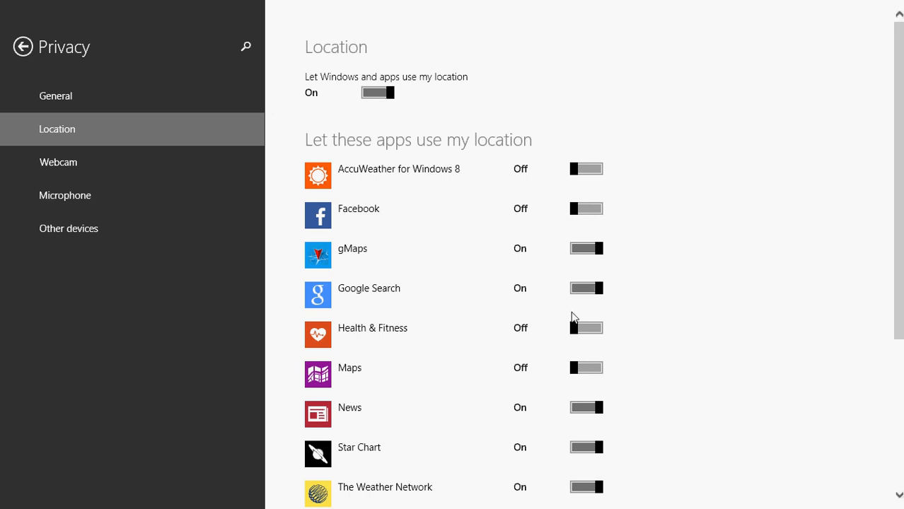
{"action": "mouse_move", "coordinate": [663, 311]}
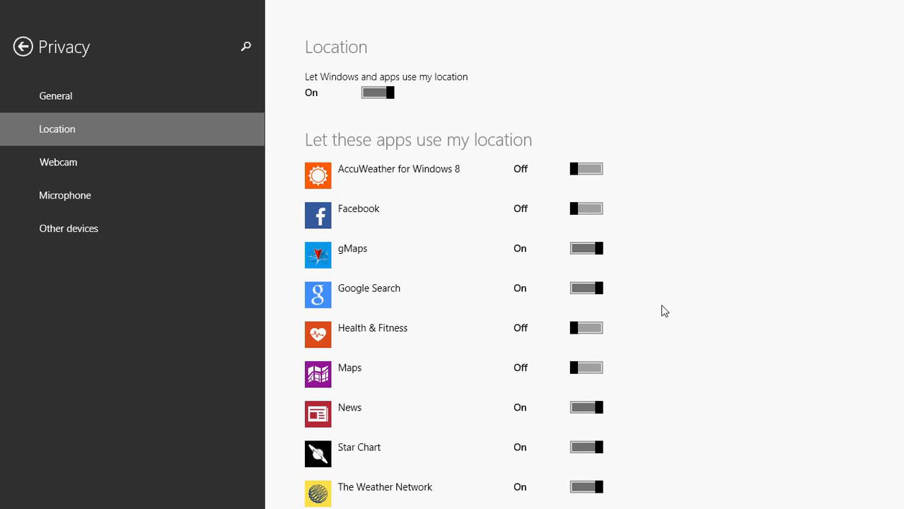
{"action": "scroll", "scroll_direction": "down", "scroll_amount": 3}
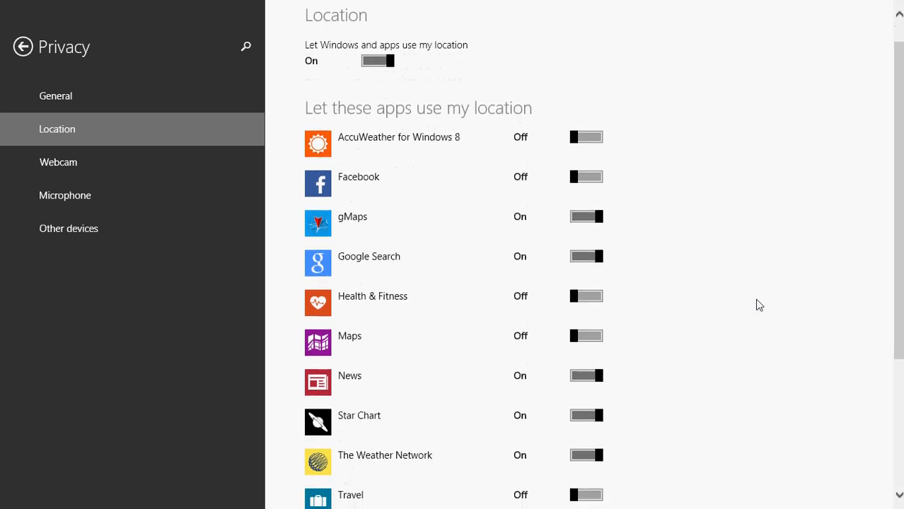
{"action": "scroll", "scroll_direction": "down", "scroll_amount": 3}
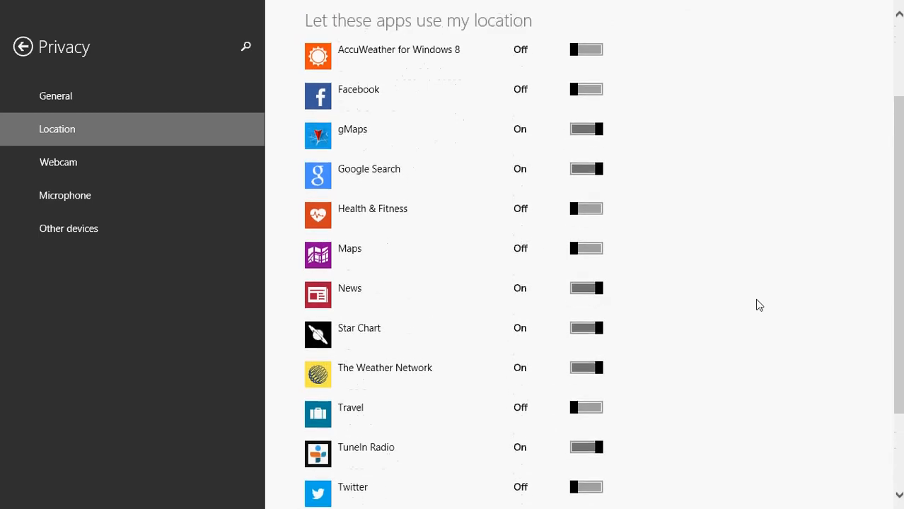
{"action": "scroll", "scroll_direction": "up", "scroll_amount": 3}
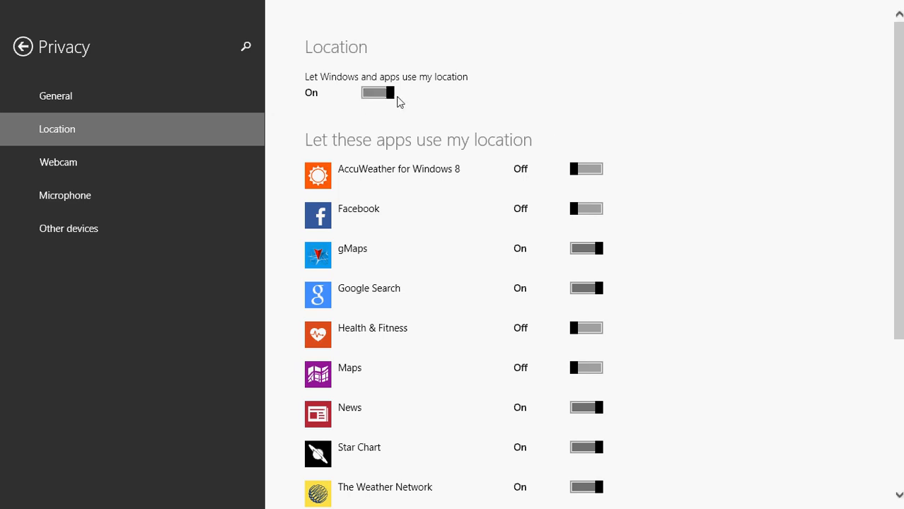
{"action": "scroll", "scroll_direction": "down", "scroll_amount": 3}
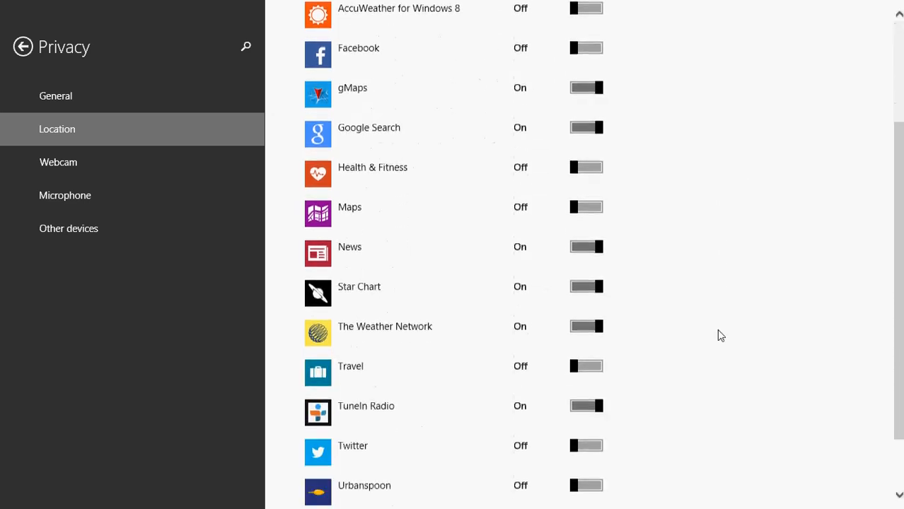